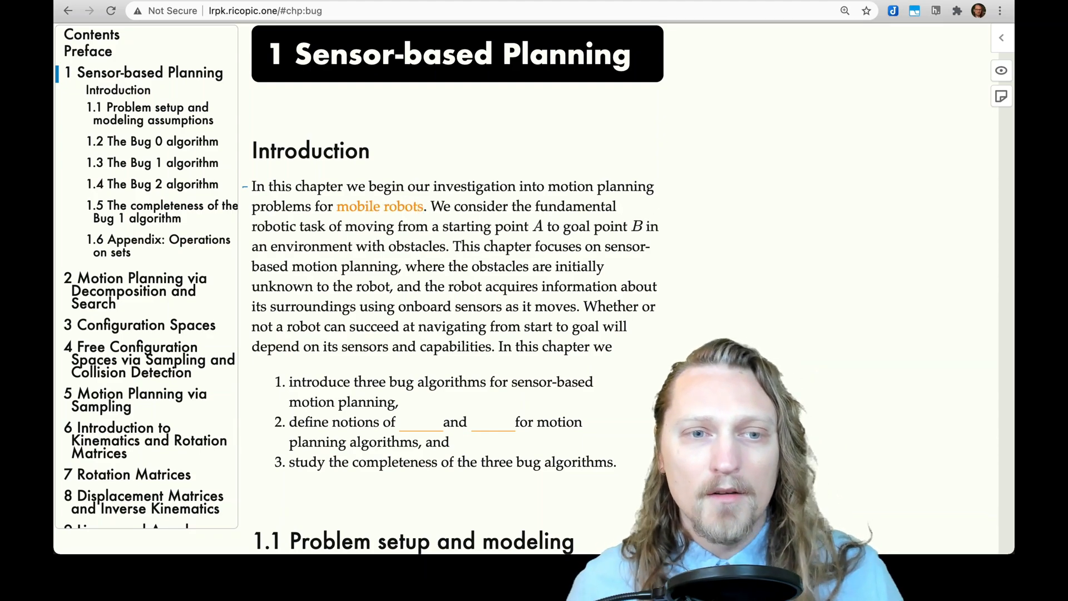
- Reveal the item 2 blanks as 'optimality' and 'completeness', then scroll toward section 1.1
left_click(379, 205)
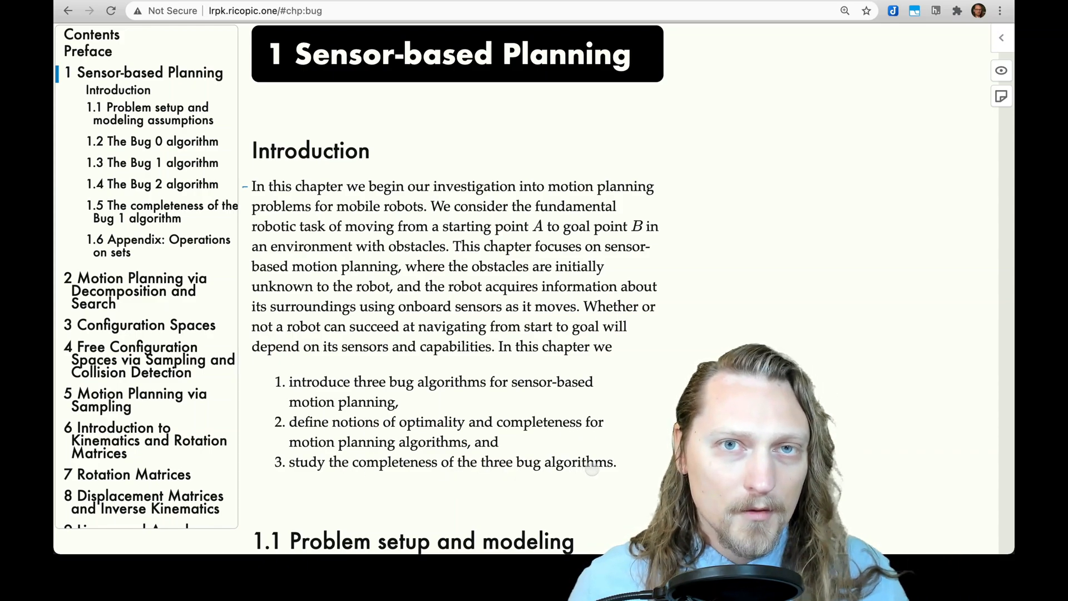
scroll("down", 3)
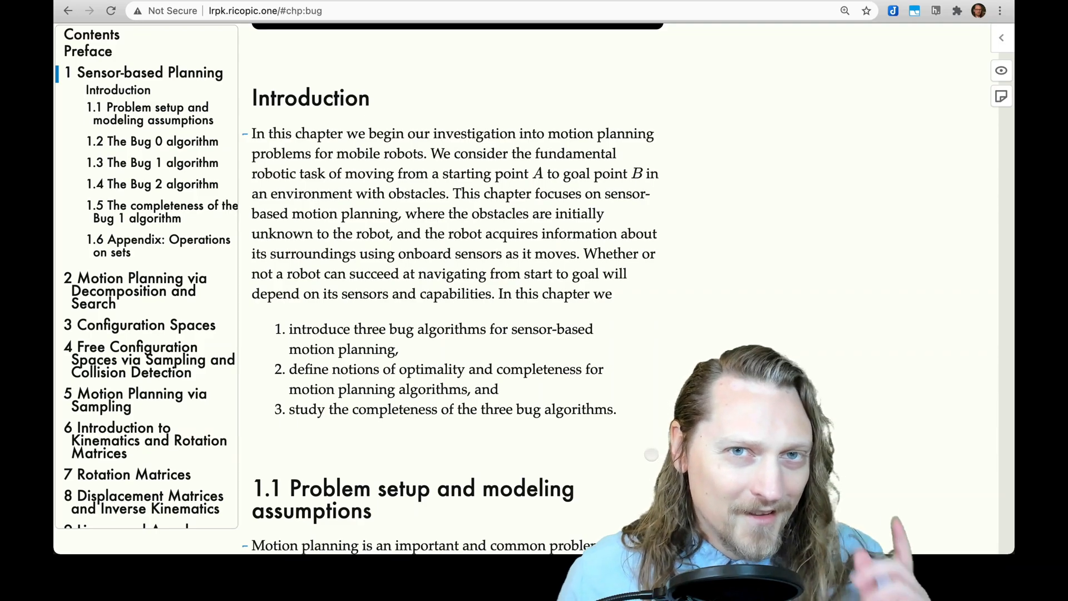